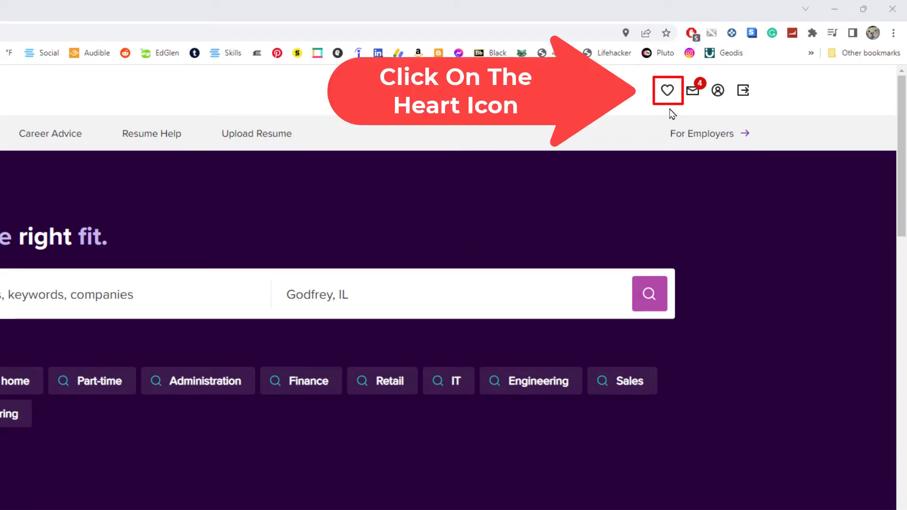
Step: Go to My Jobs from the header heart icon, showing the four saved postings
{"action": "left_click", "coordinate": [667, 90]}
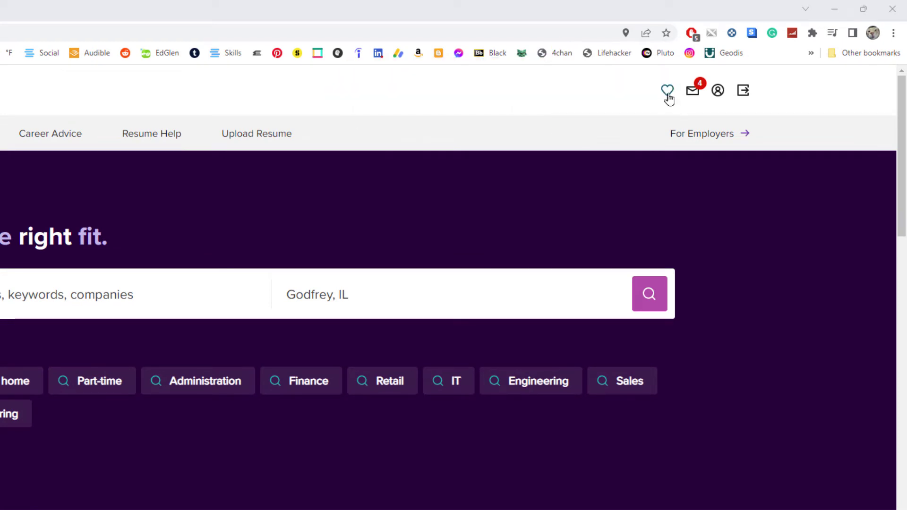
{"action": "left_click", "coordinate": [667, 89]}
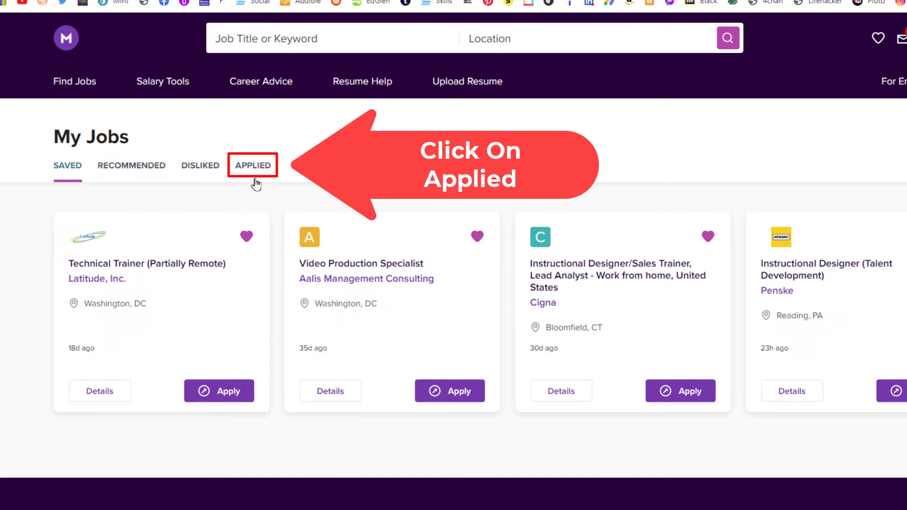
Step: Switch My Jobs to the Applied list showing Instructional Technologist and Junior Videographer
{"action": "left_click", "coordinate": [253, 164]}
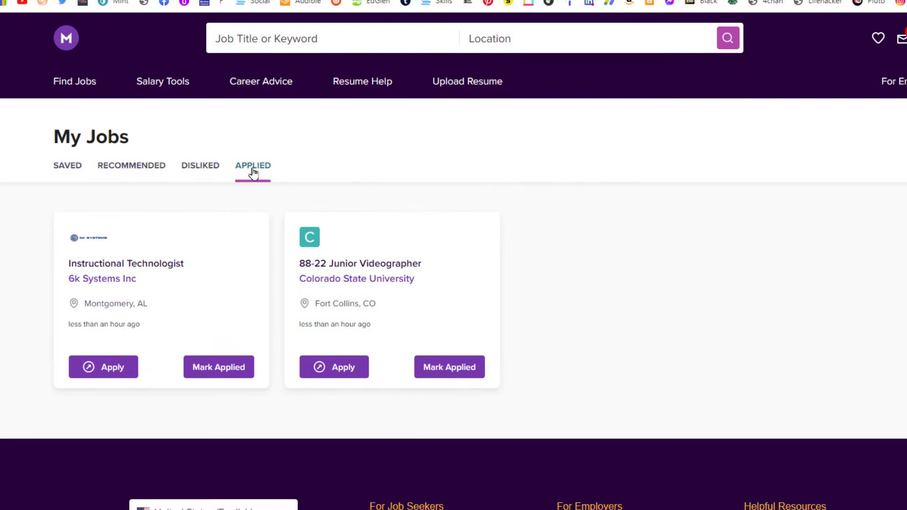
{"action": "mouse_move", "coordinate": [210, 297]}
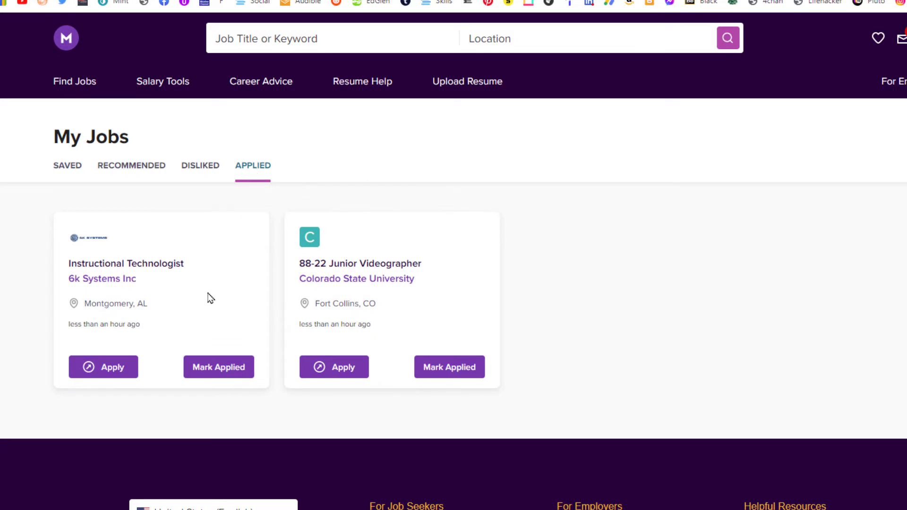
{"action": "mouse_move", "coordinate": [69, 182]}
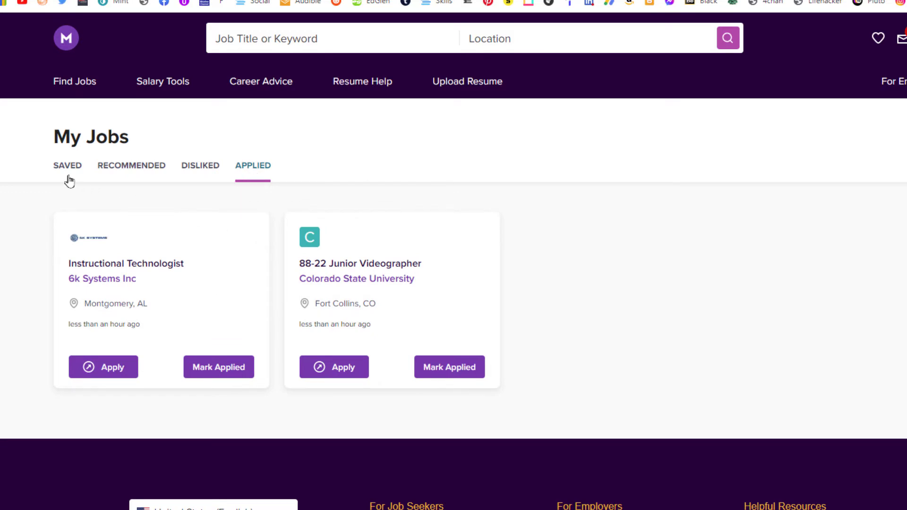
{"action": "left_click", "coordinate": [67, 166]}
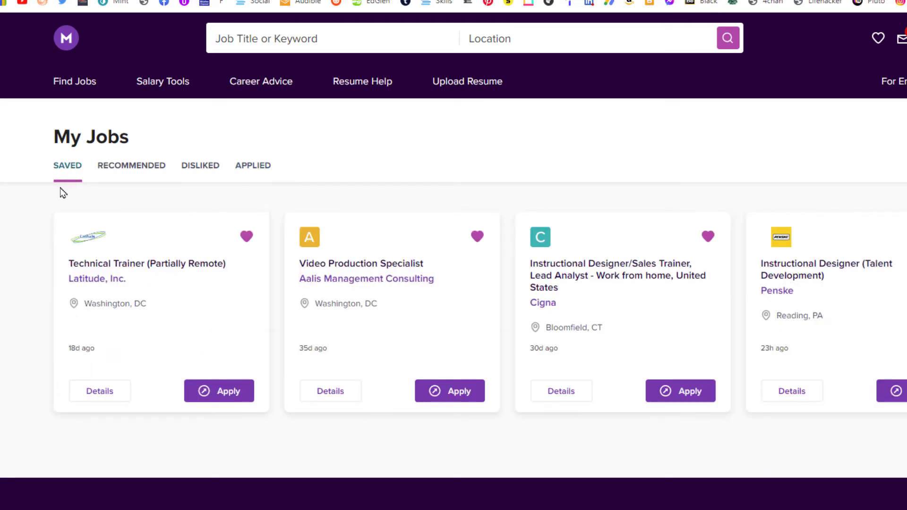
{"action": "left_click", "coordinate": [132, 166]}
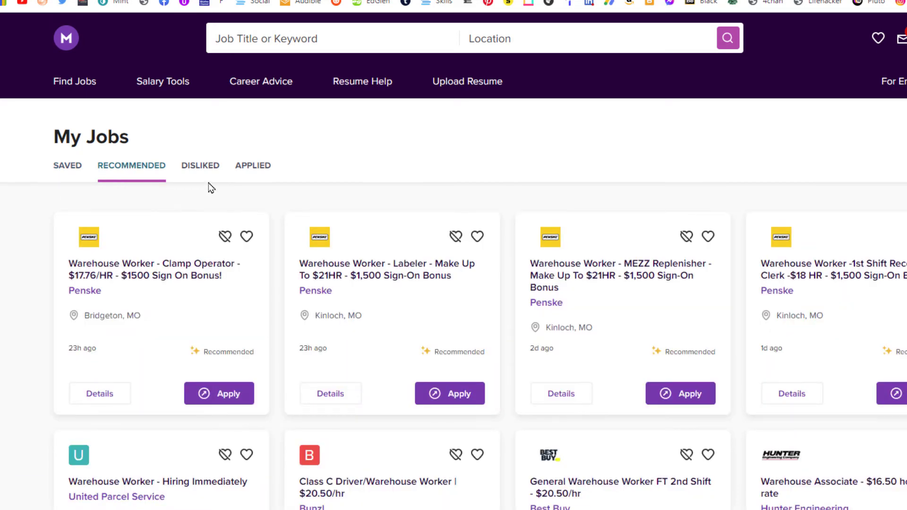
{"action": "left_click", "coordinate": [200, 166]}
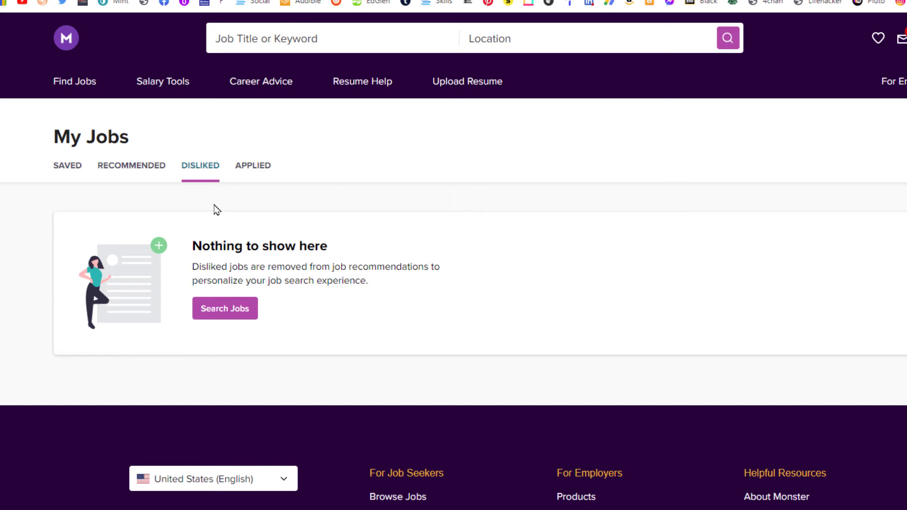
{"action": "mouse_move", "coordinate": [255, 191]}
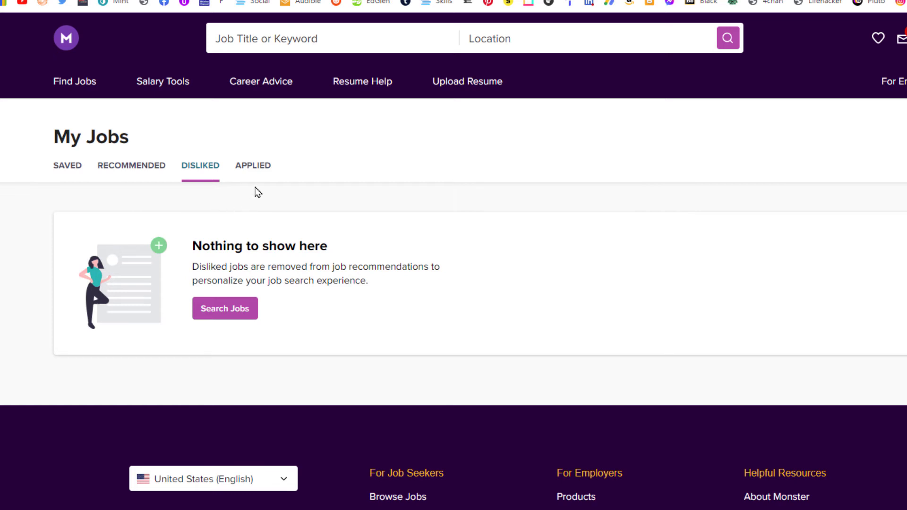
{"action": "left_click", "coordinate": [252, 166]}
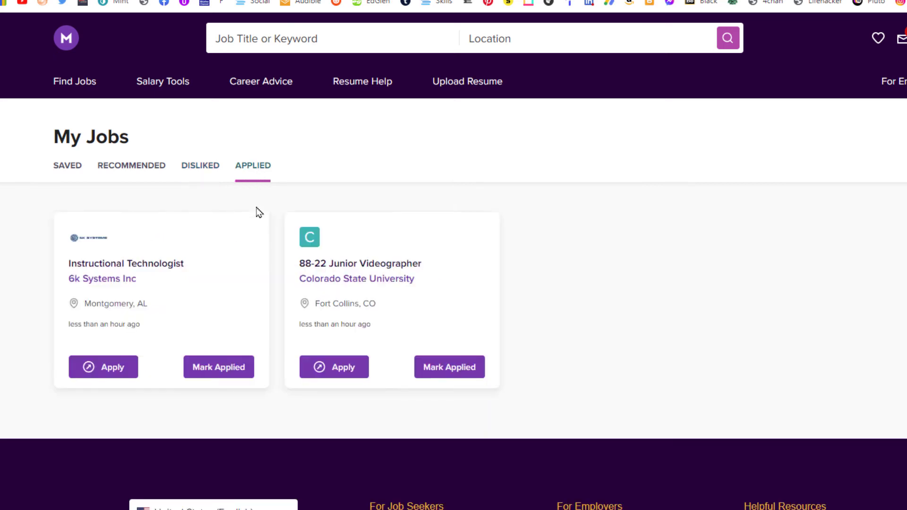